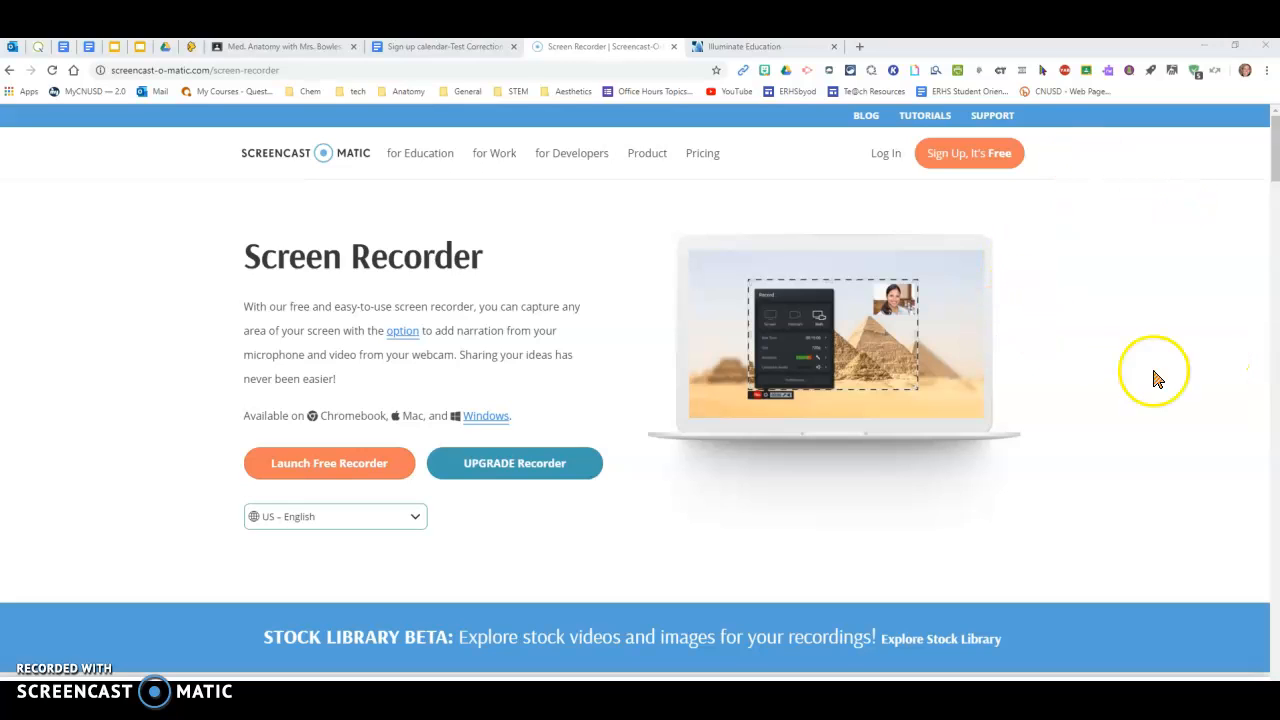
mouse_move(1136, 374)
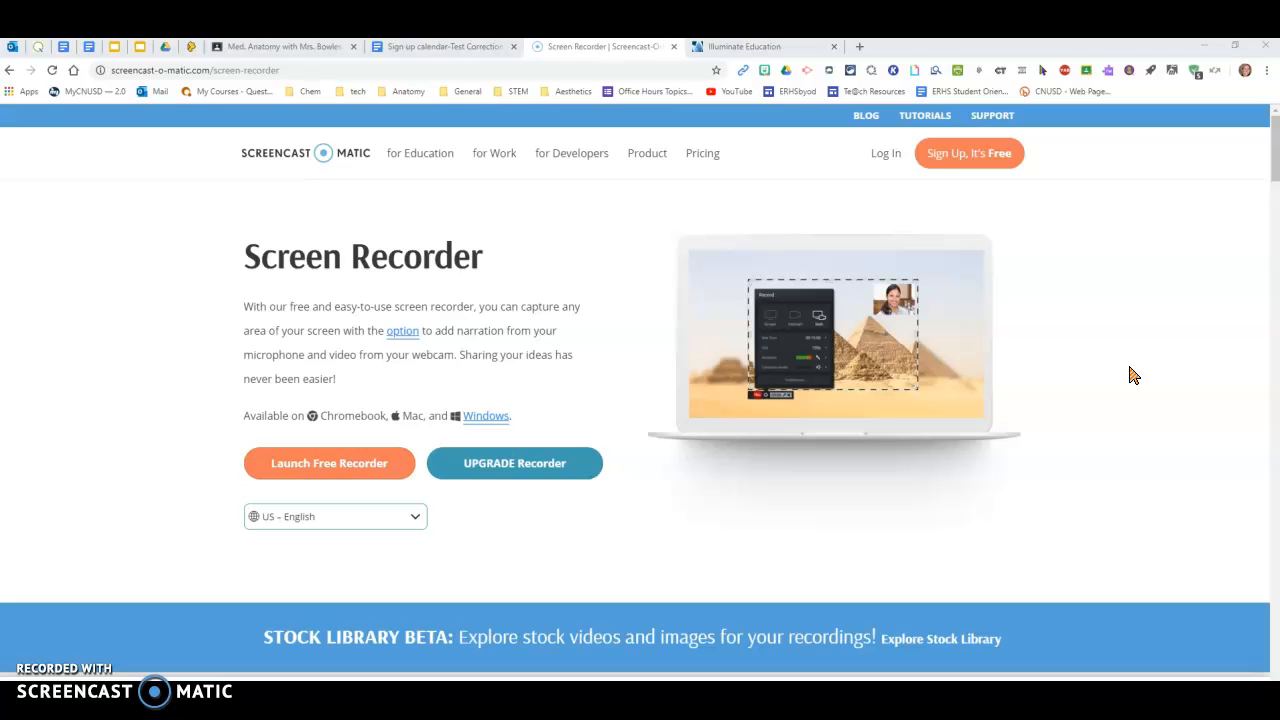
mouse_move(984, 216)
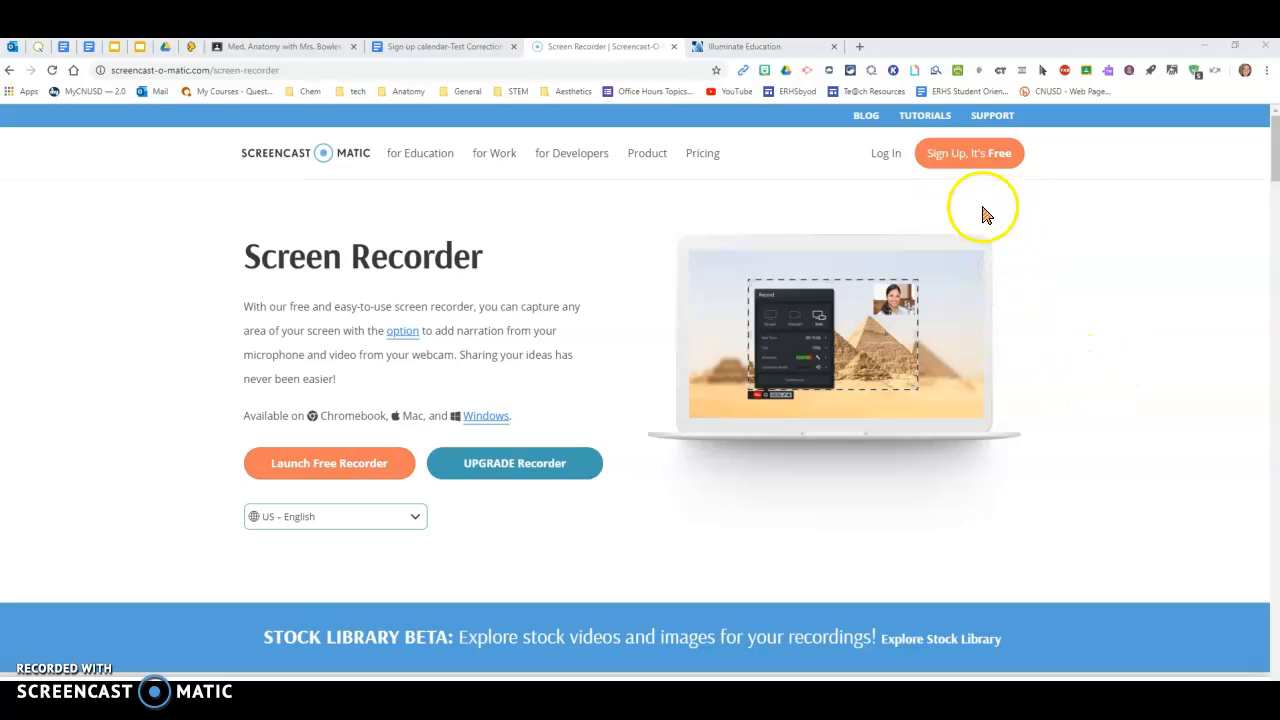
mouse_move(964, 250)
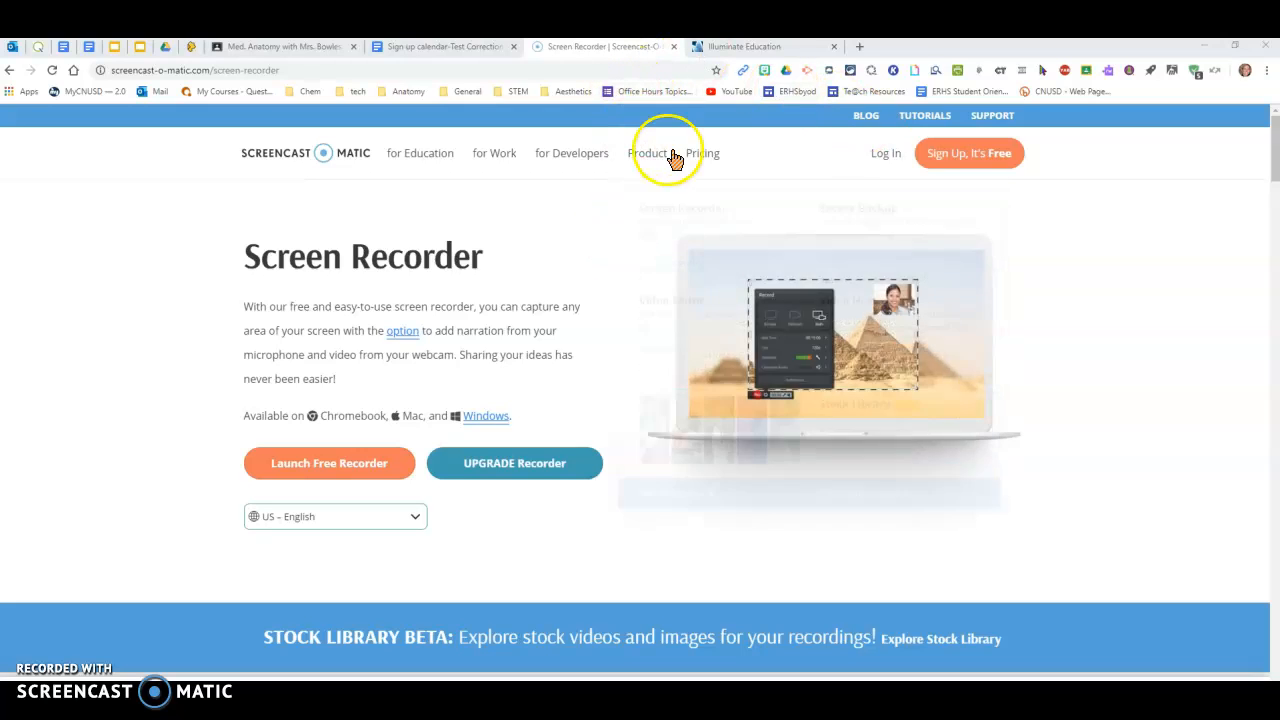
Switch from the Screencast-O-Matic page to the Illuminate Education home dashboard
left_click(764, 46)
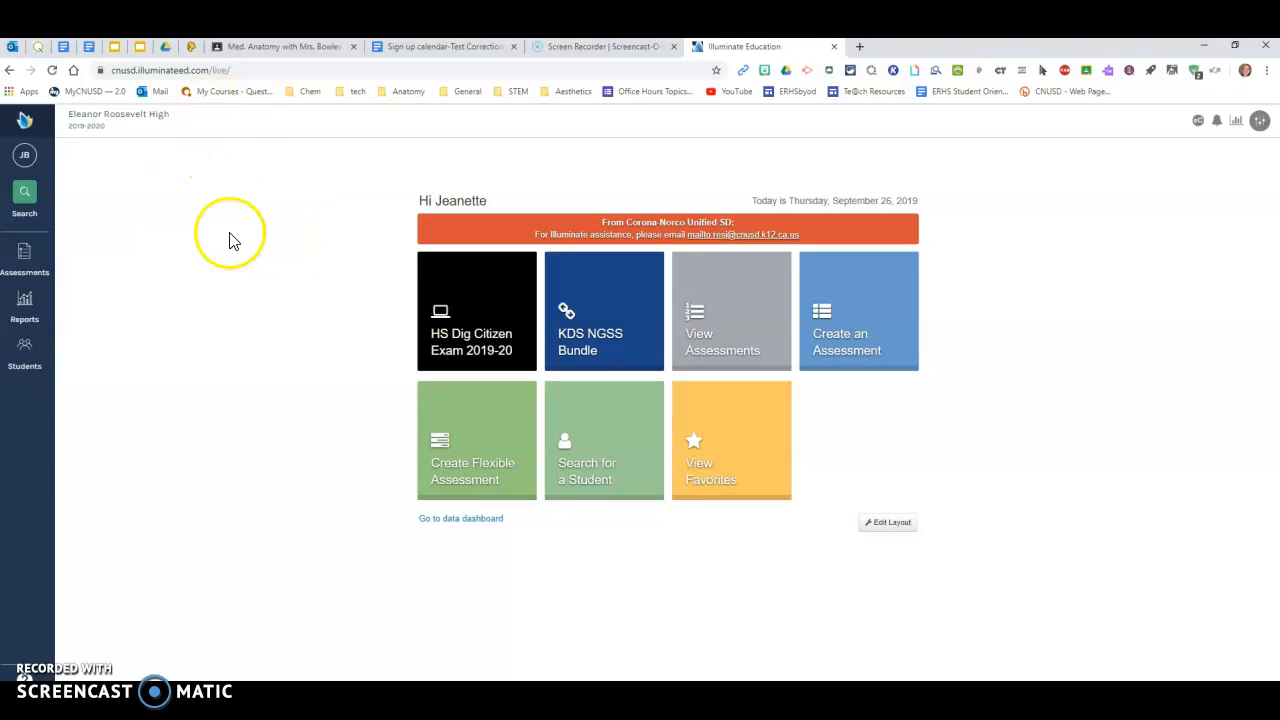
mouse_move(840, 316)
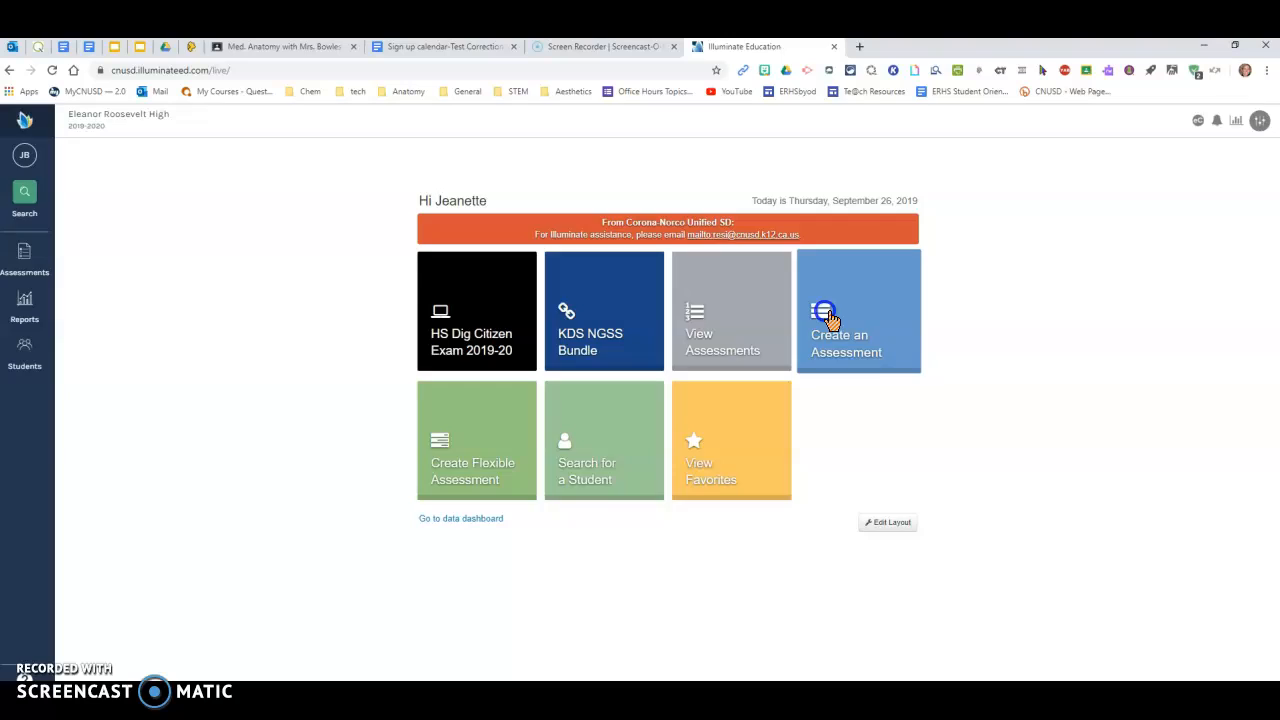
Create an On the Fly assessment with 10 questions, reaching its empty answer key grid
left_click(858, 310)
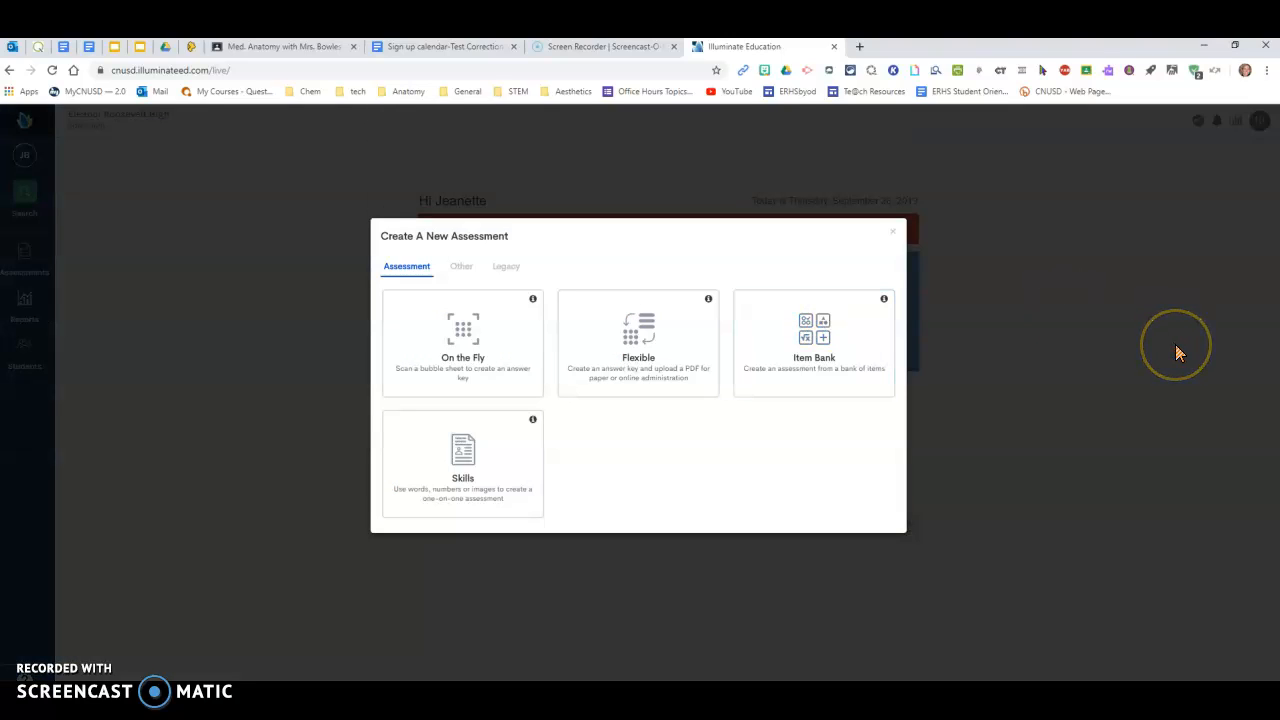
mouse_move(1136, 344)
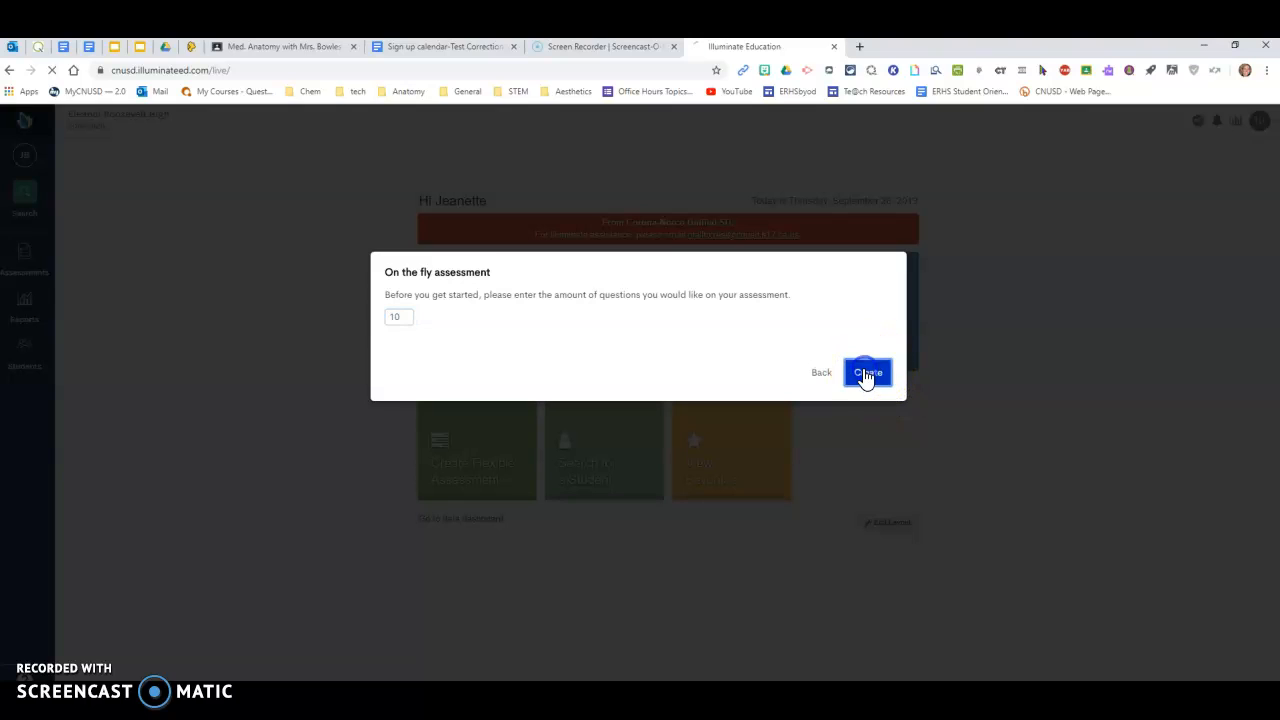
left_click(868, 372)
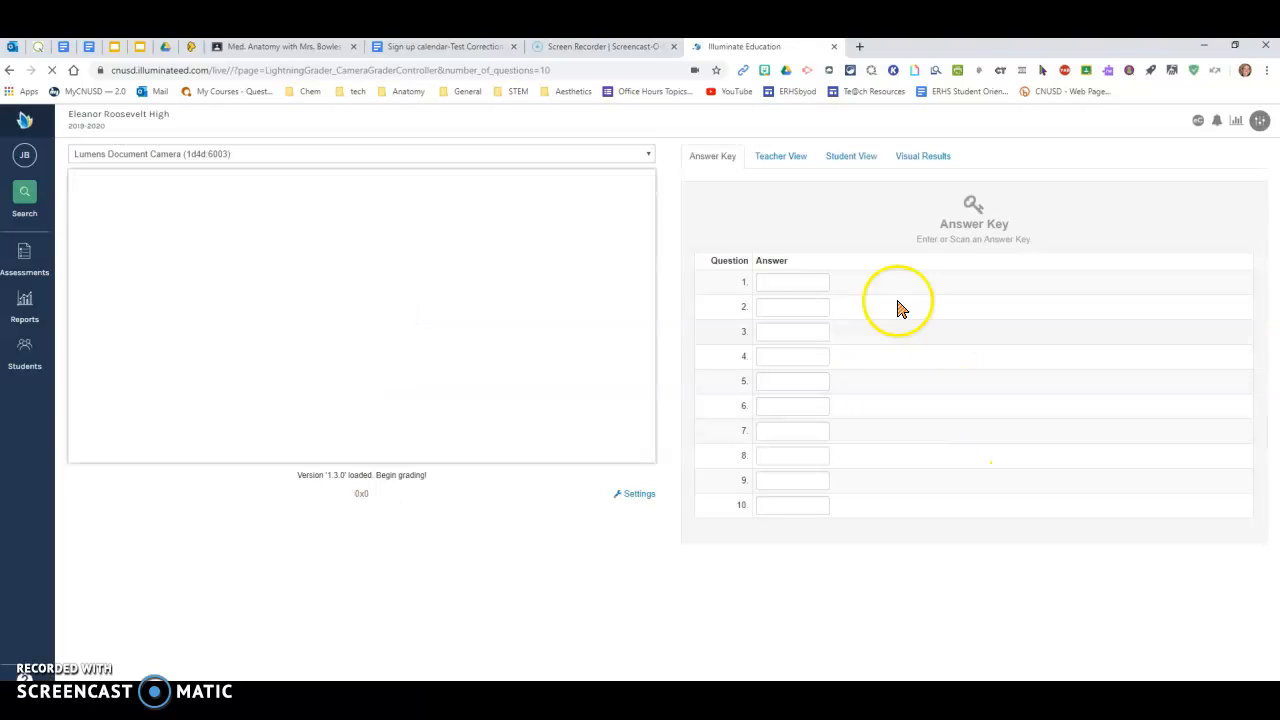
mouse_move(1136, 396)
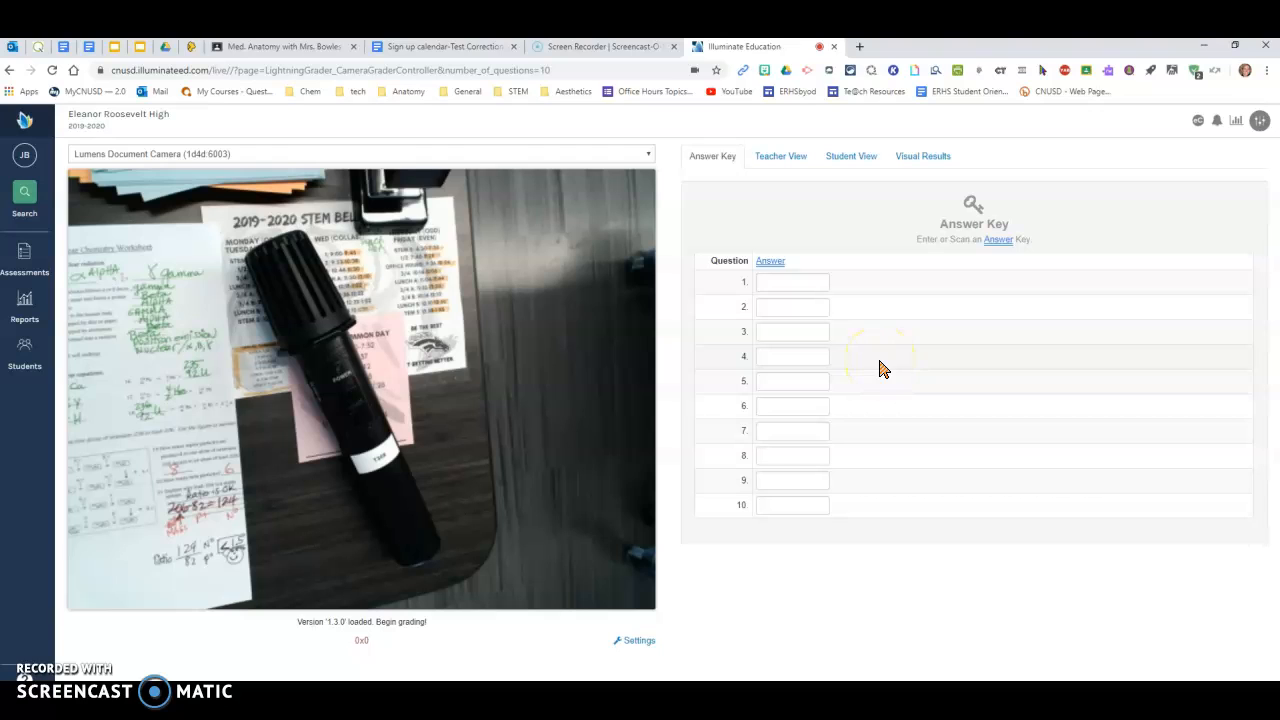
mouse_move(24, 252)
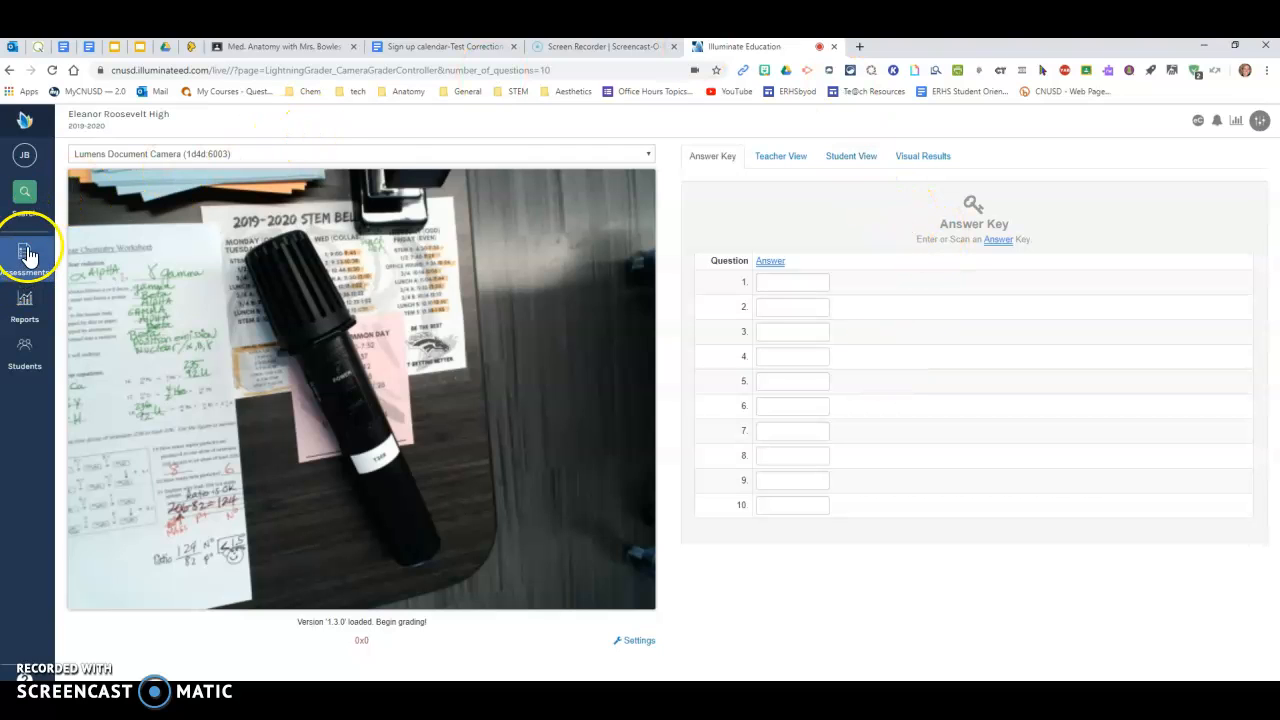
Start a Legacy Manual/Hybrid assessment, reaching the wizard's Step 1 basic information form
left_click(24, 252)
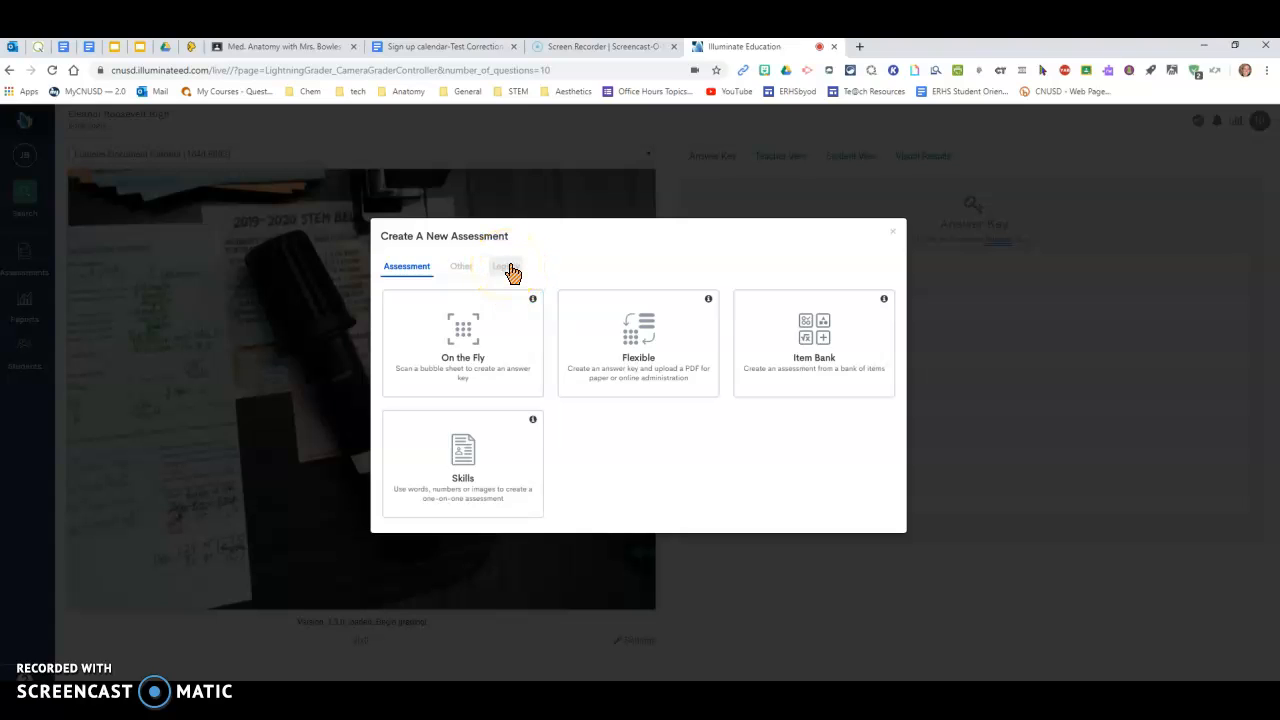
left_click(504, 266)
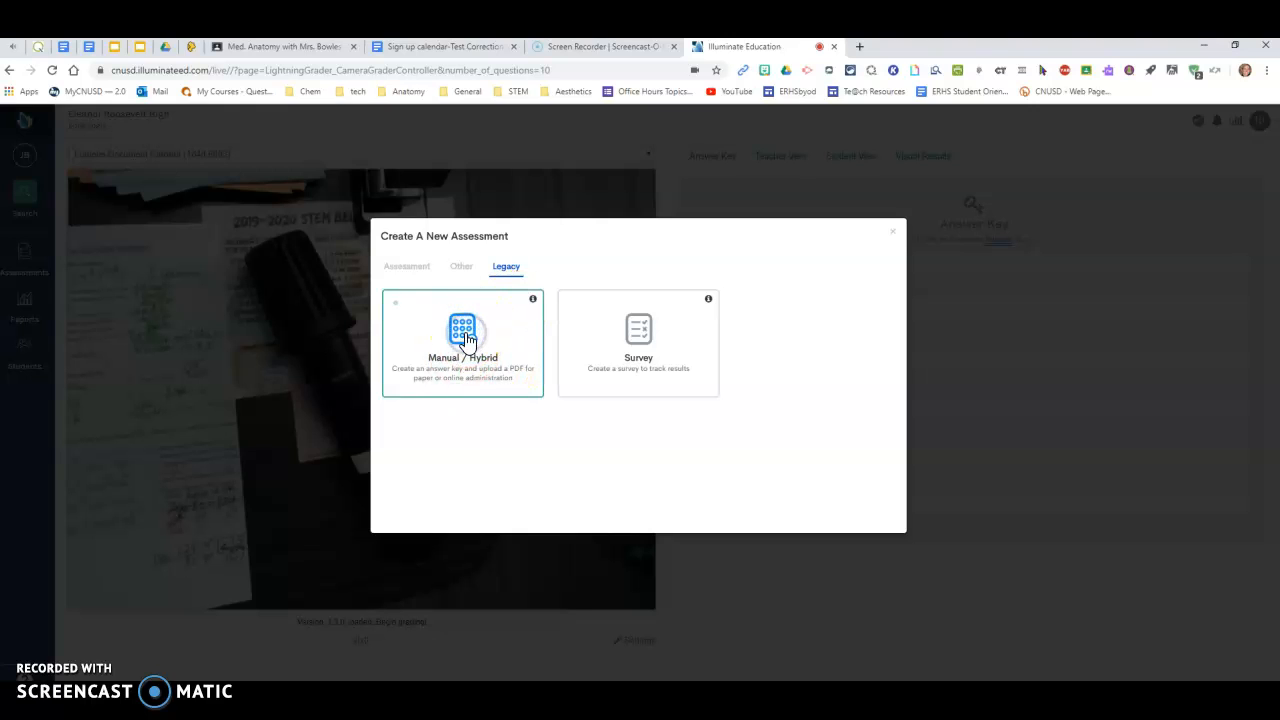
left_click(464, 340)
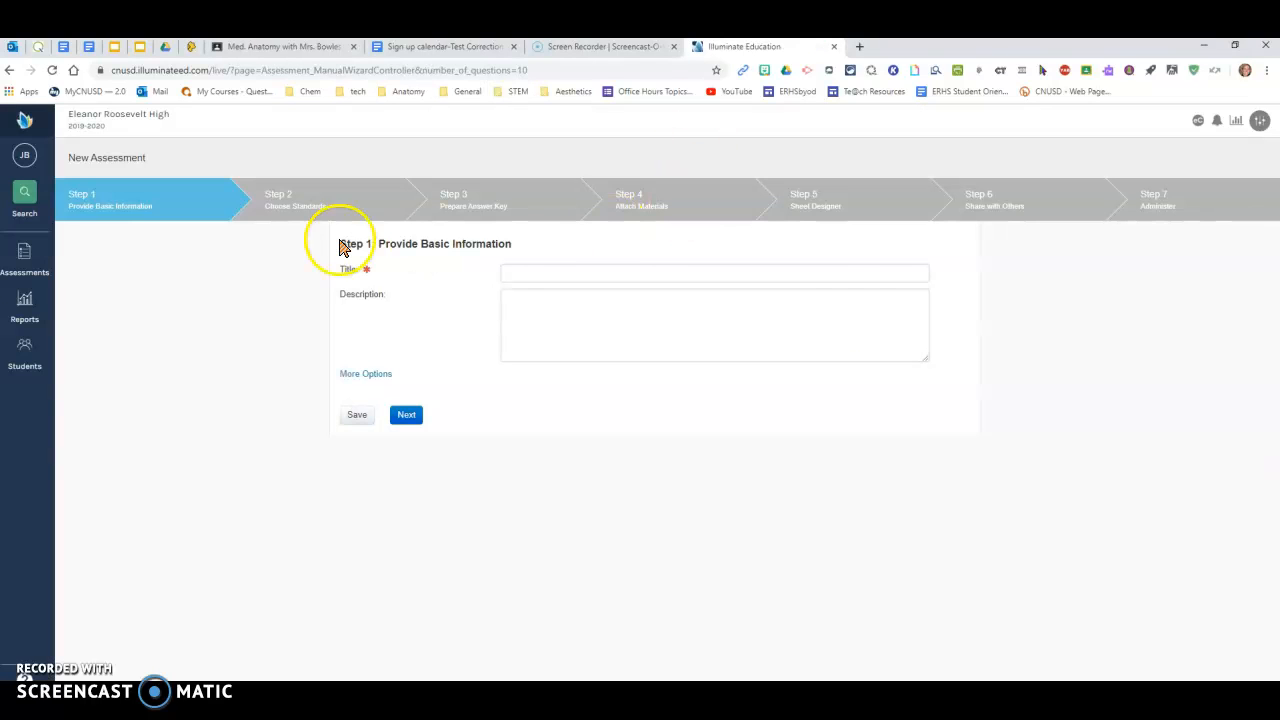
mouse_move(1152, 364)
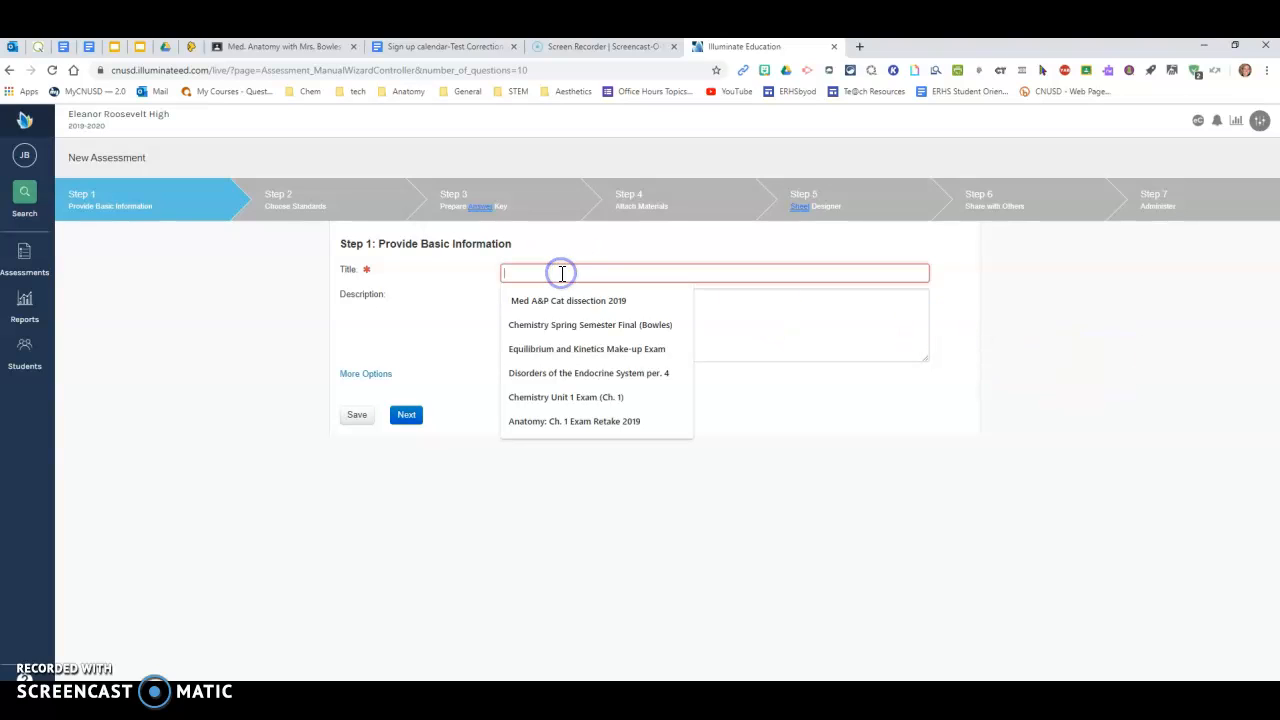
Title the assessment 'test', save it and skip through Steps 3, 5 and 7 to Administer
type("te")
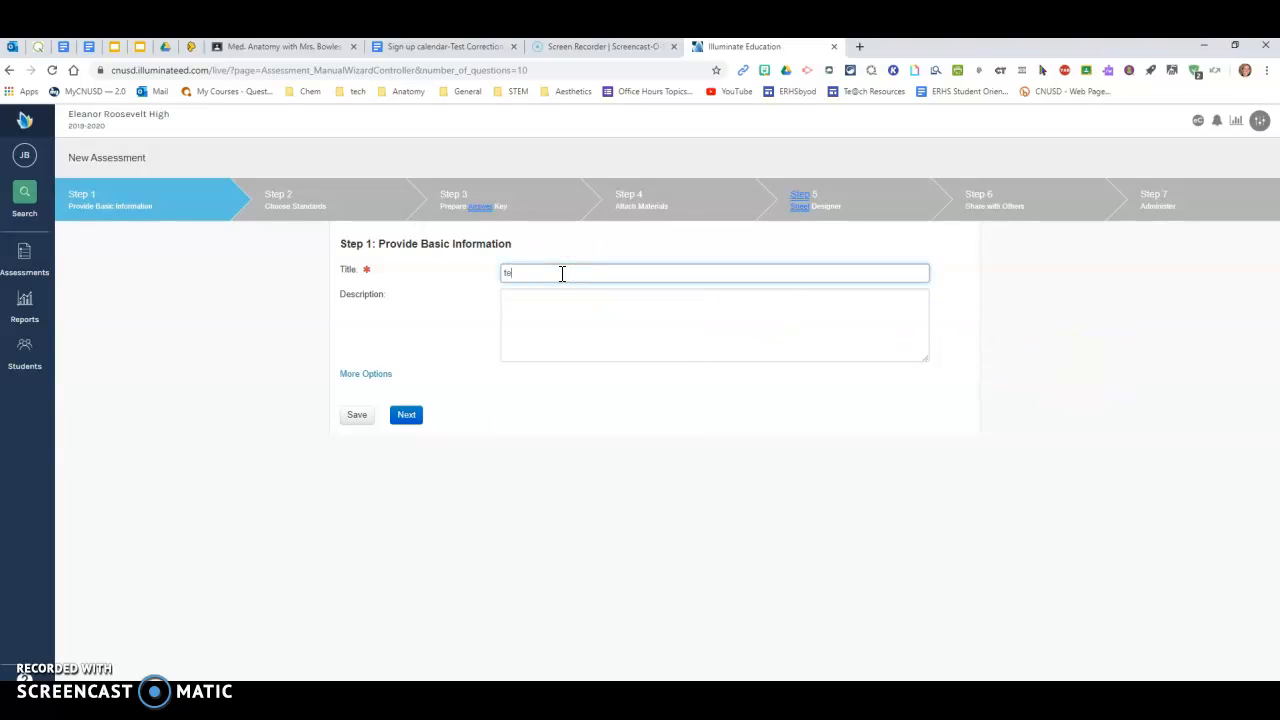
type("st")
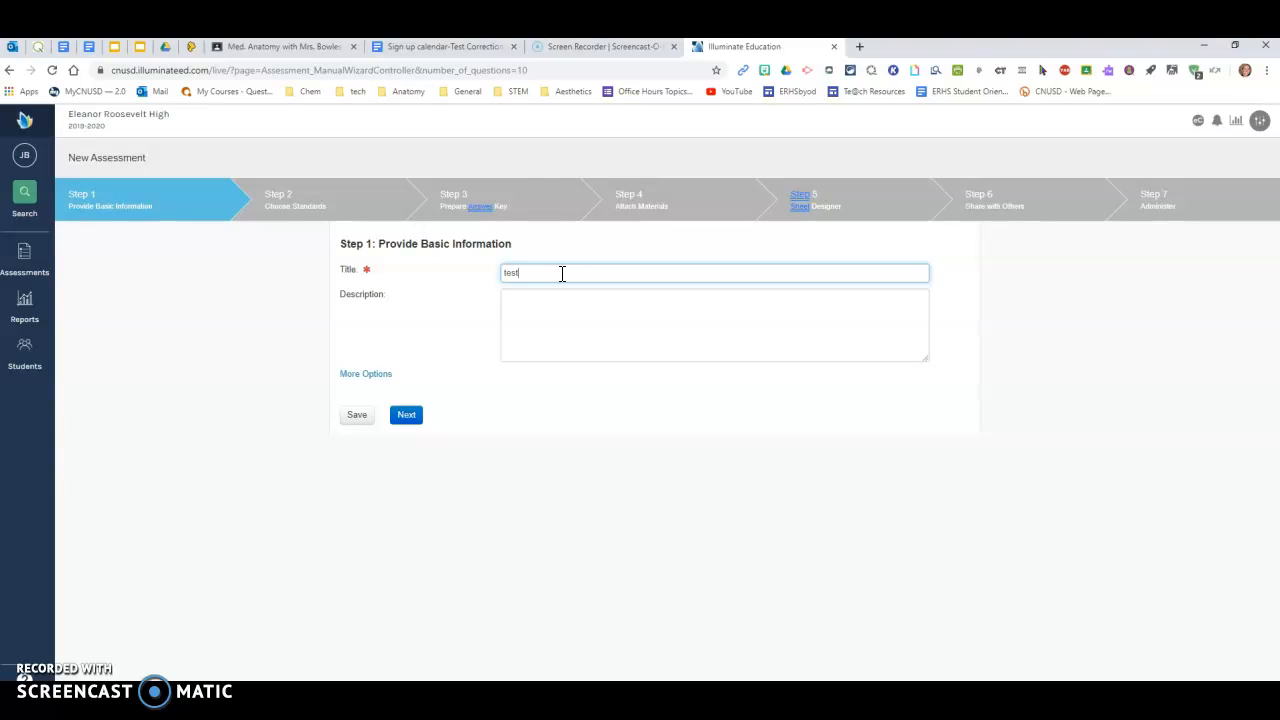
left_click(406, 414)
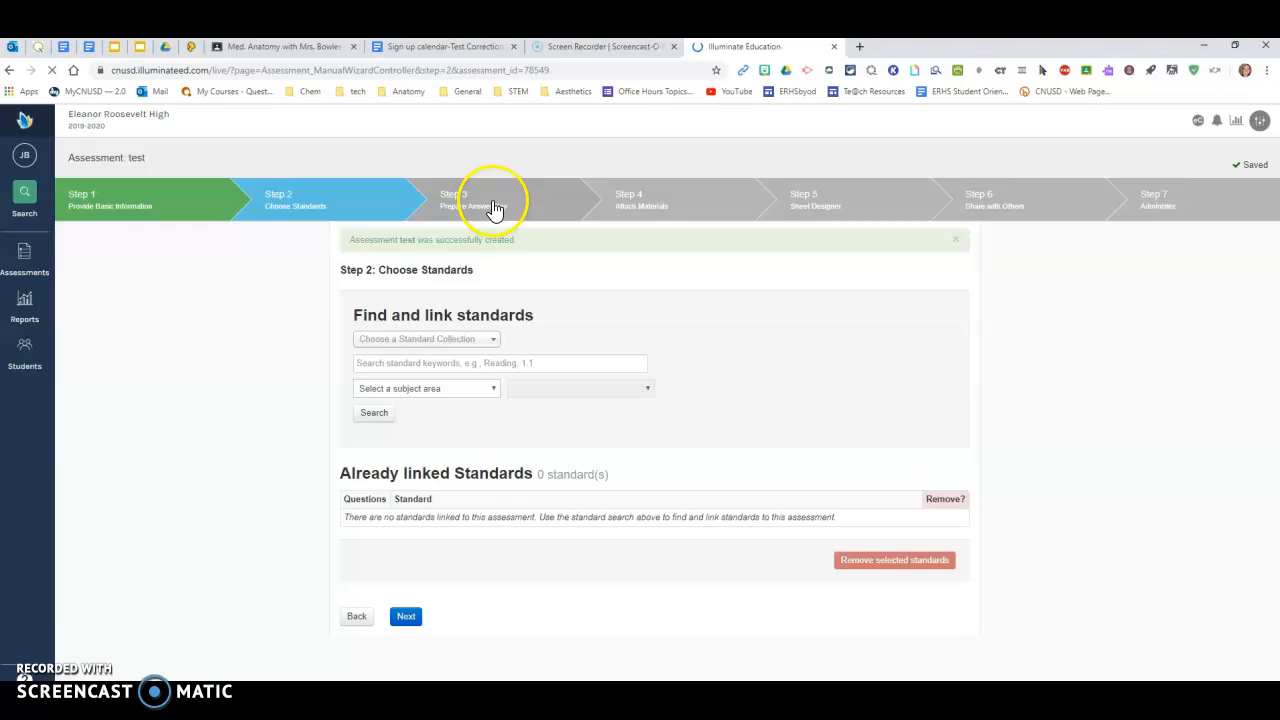
left_click(404, 616)
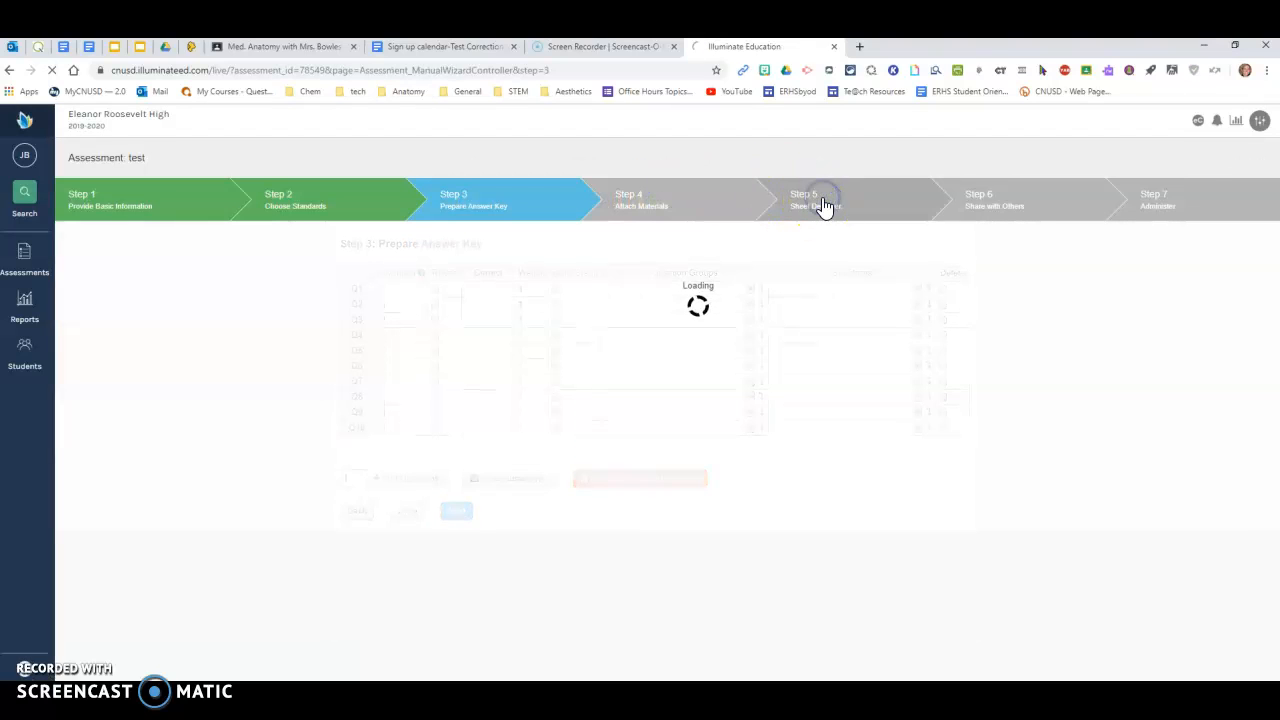
left_click(816, 200)
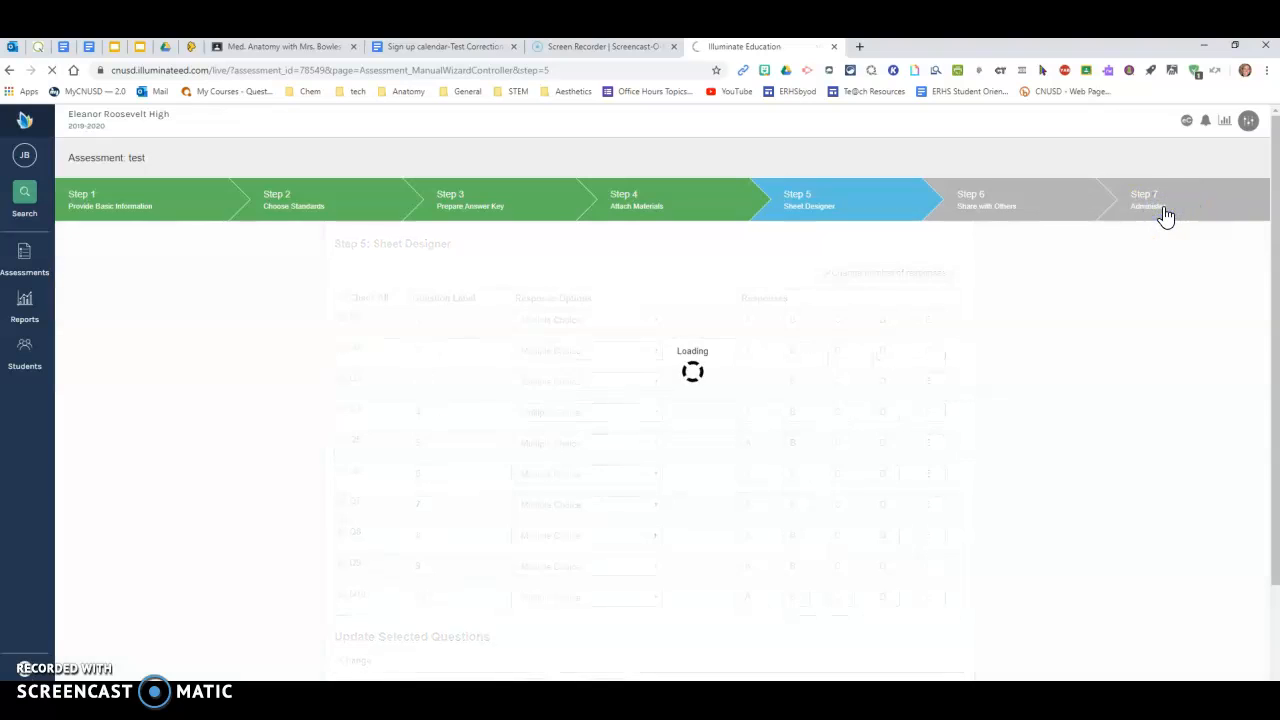
left_click(1156, 200)
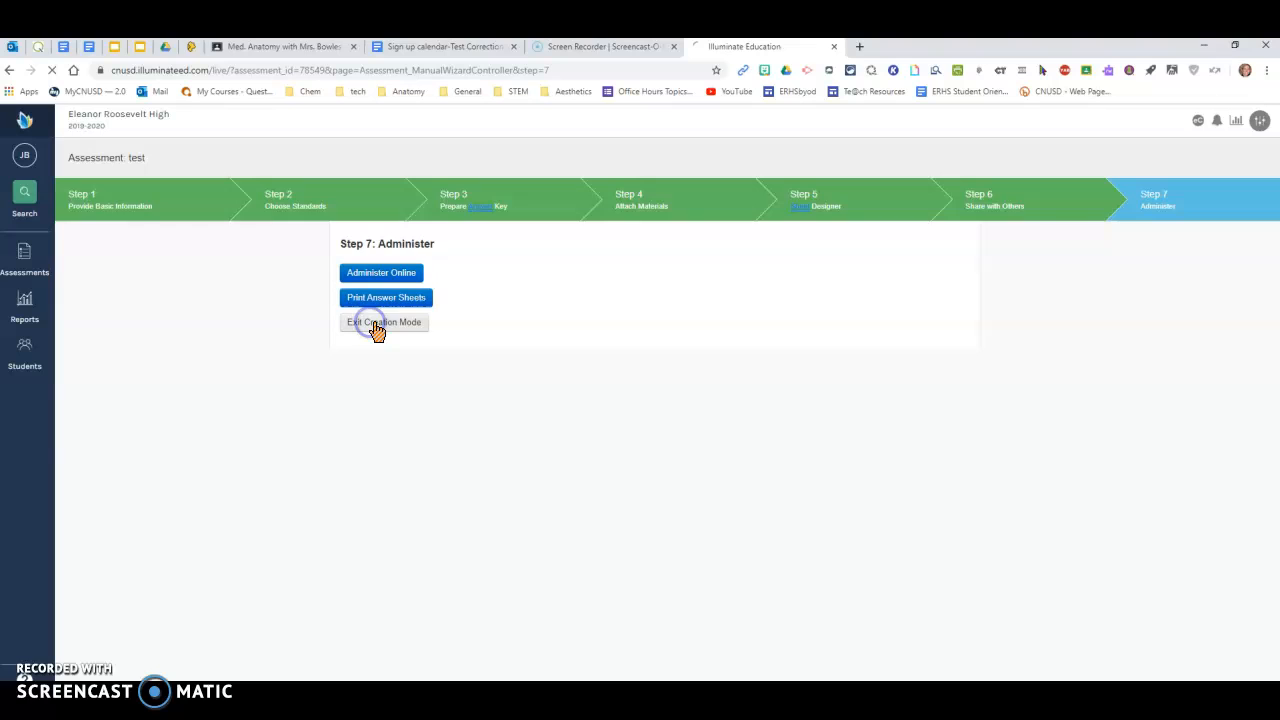
Exit creation mode and show the test assessment's Versions page listing Version 1 (Master)
left_click(384, 322)
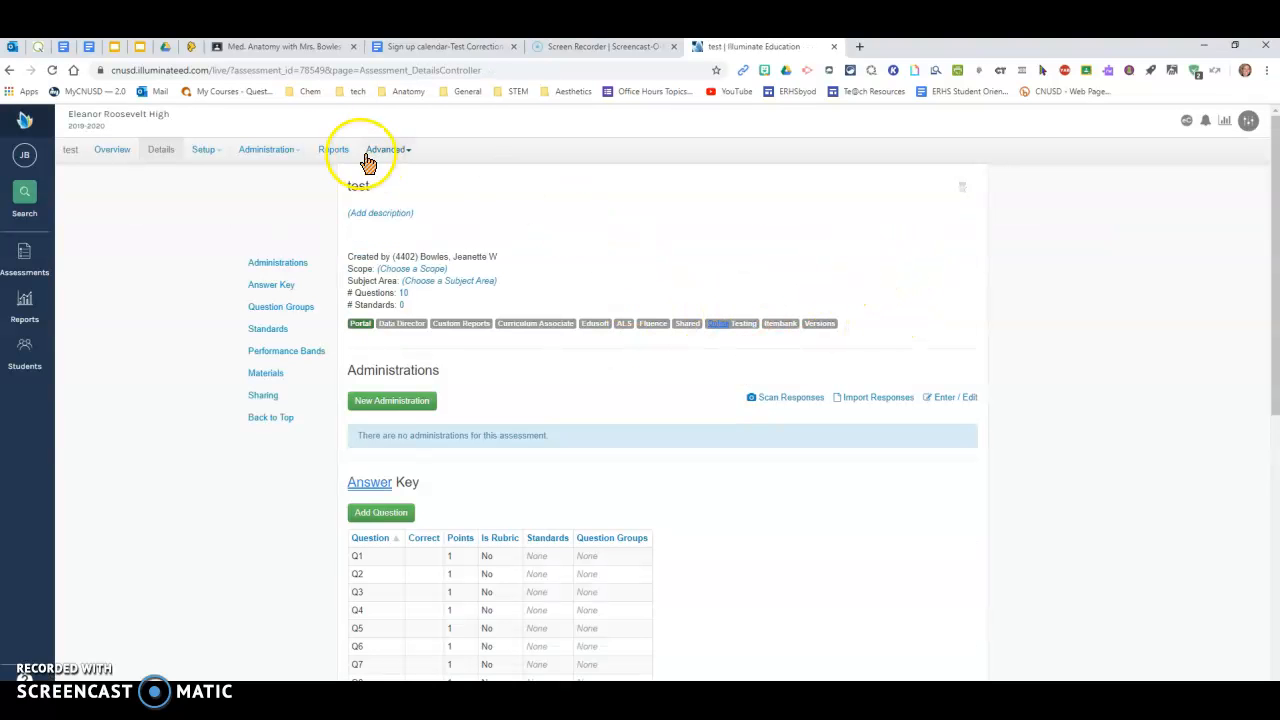
mouse_move(204, 148)
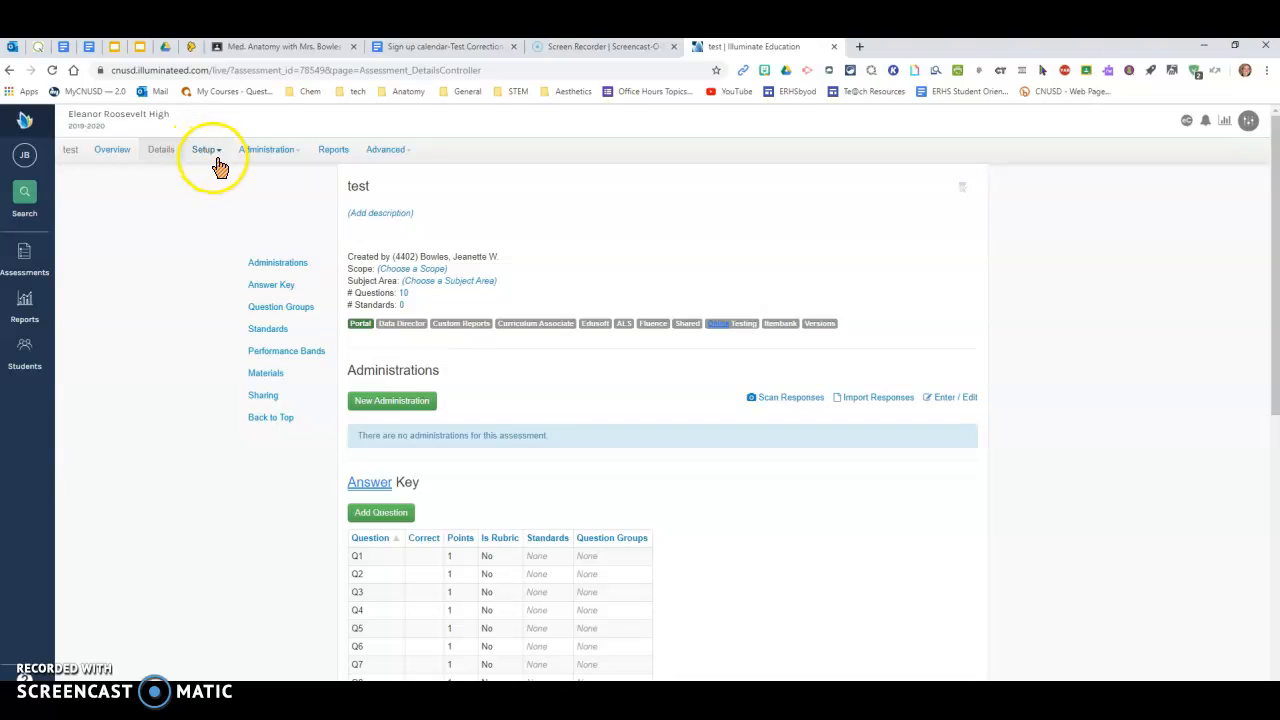
left_click(204, 148)
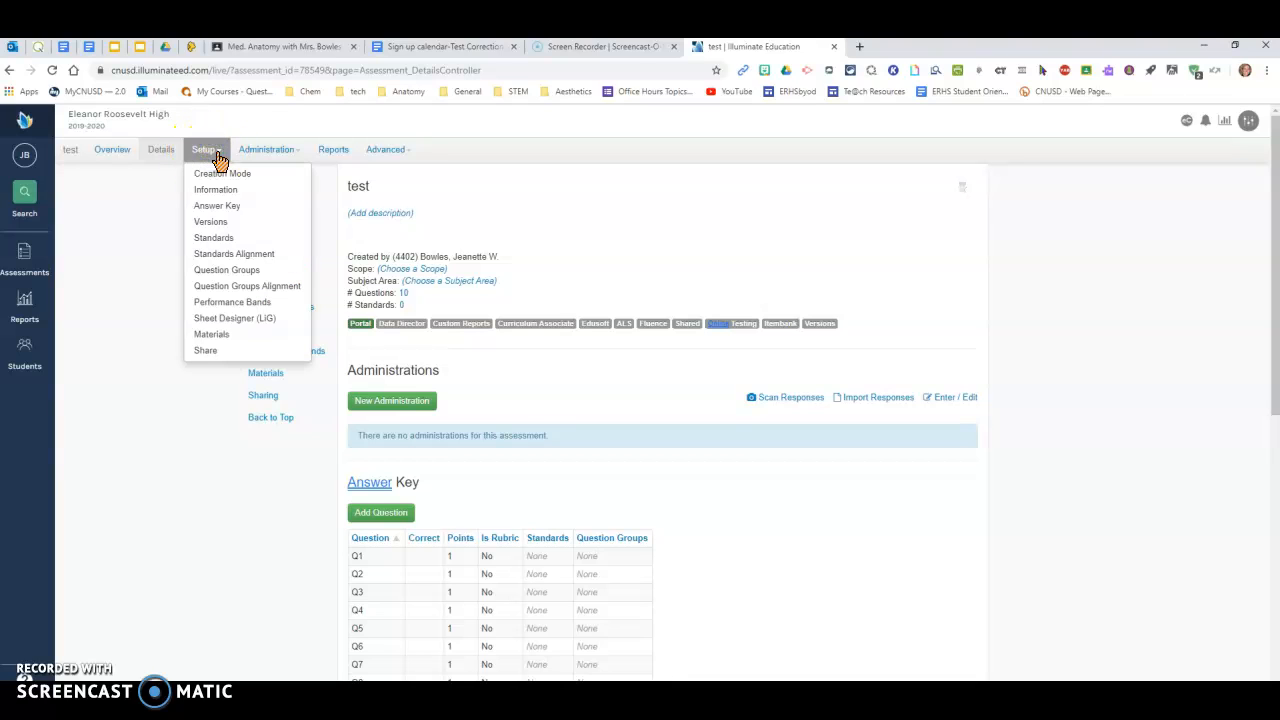
left_click(212, 220)
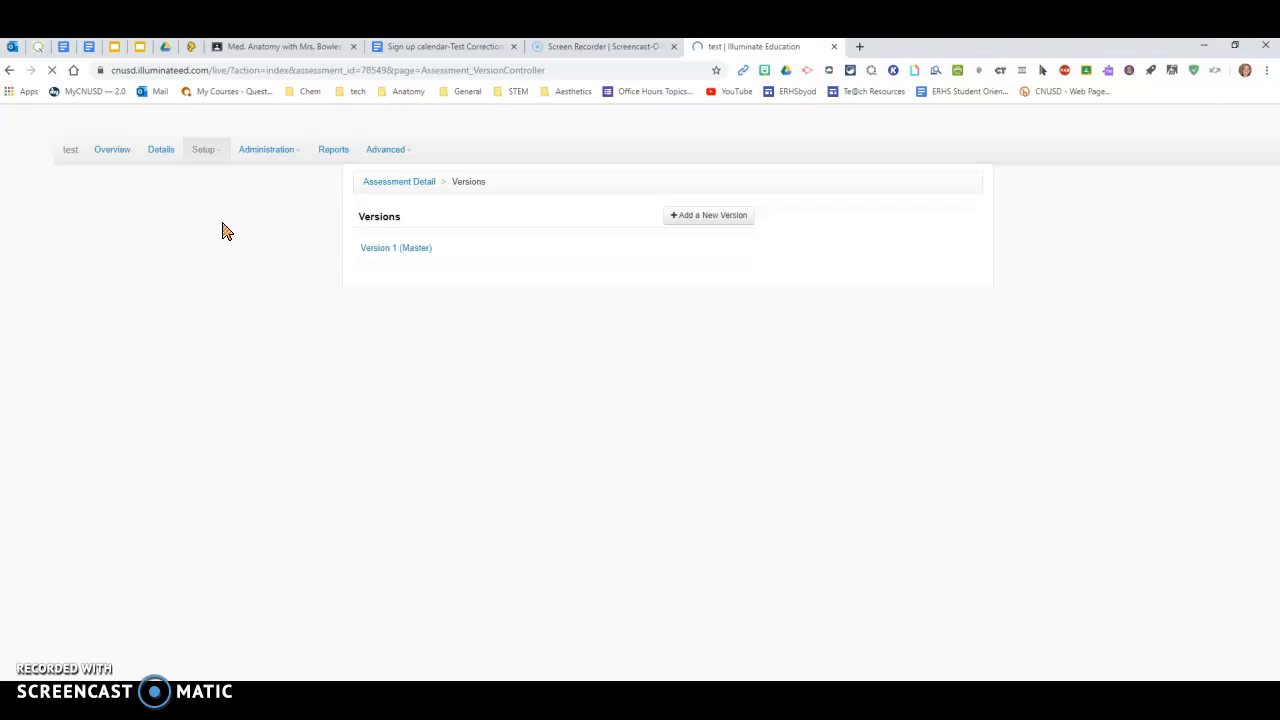
Add Versions 2, 3 and 4 to the test assessment beside the Master
left_click(708, 216)
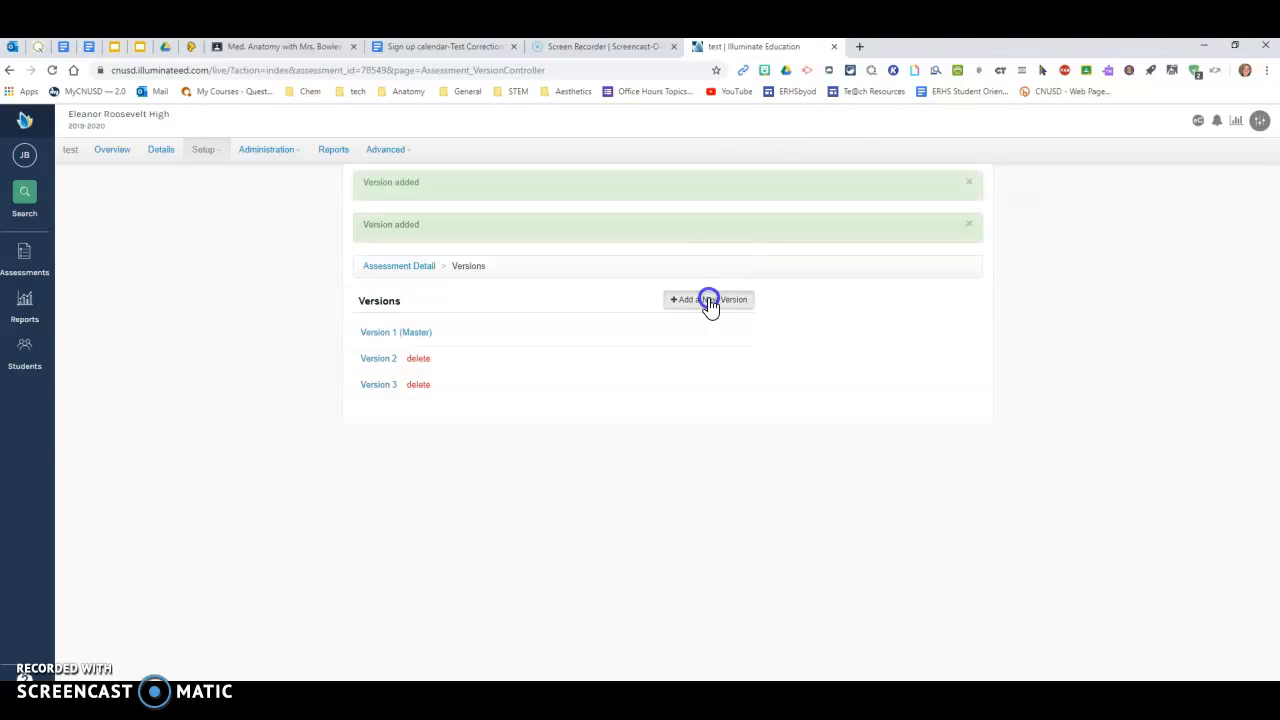
left_click(708, 300)
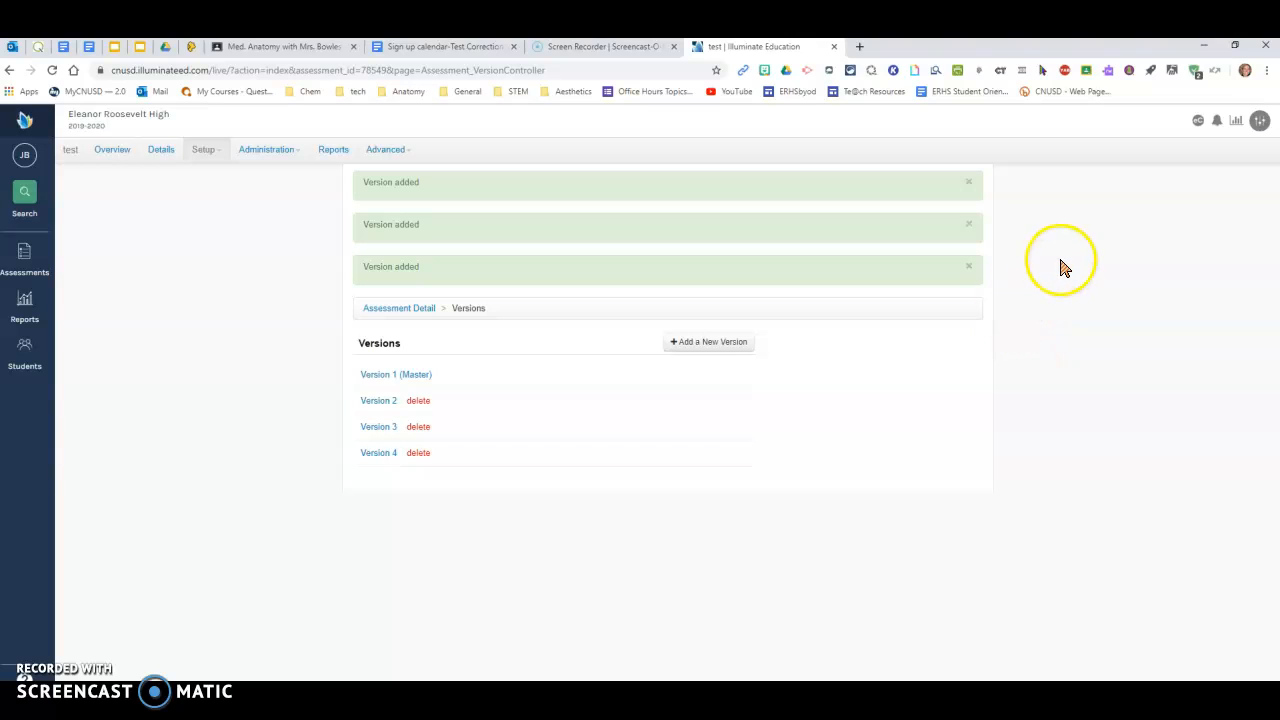
left_click(968, 268)
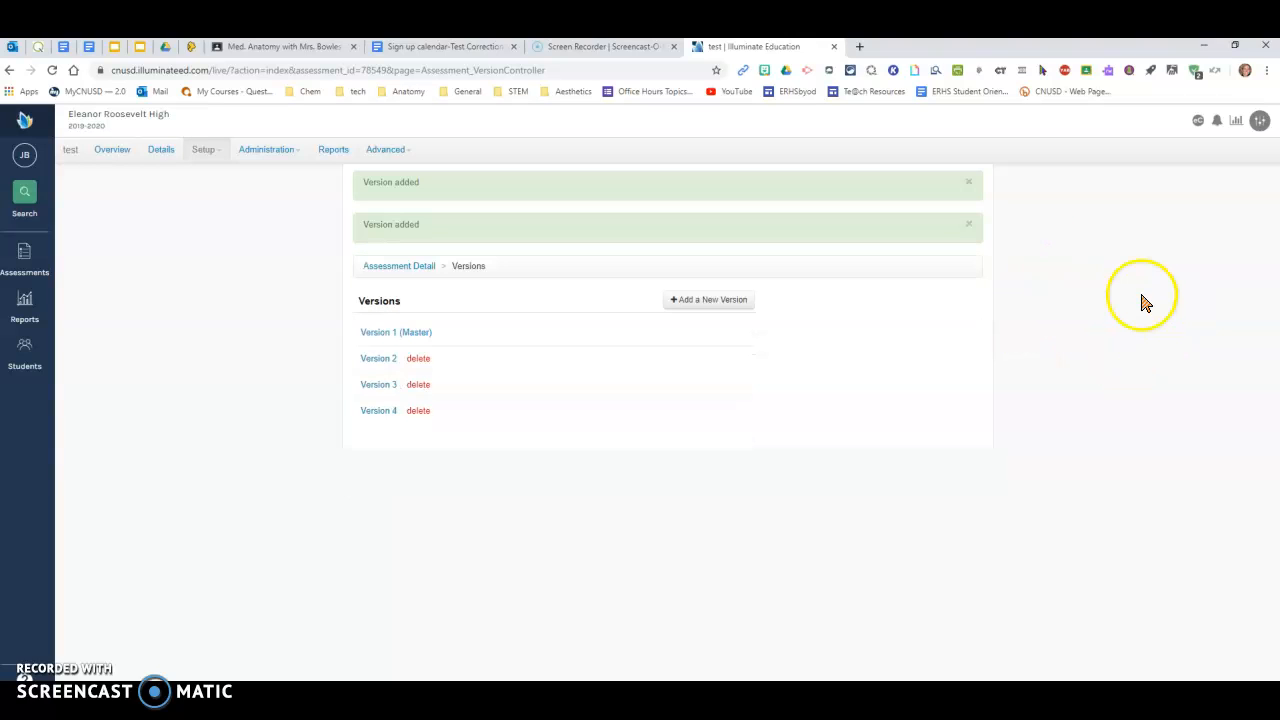